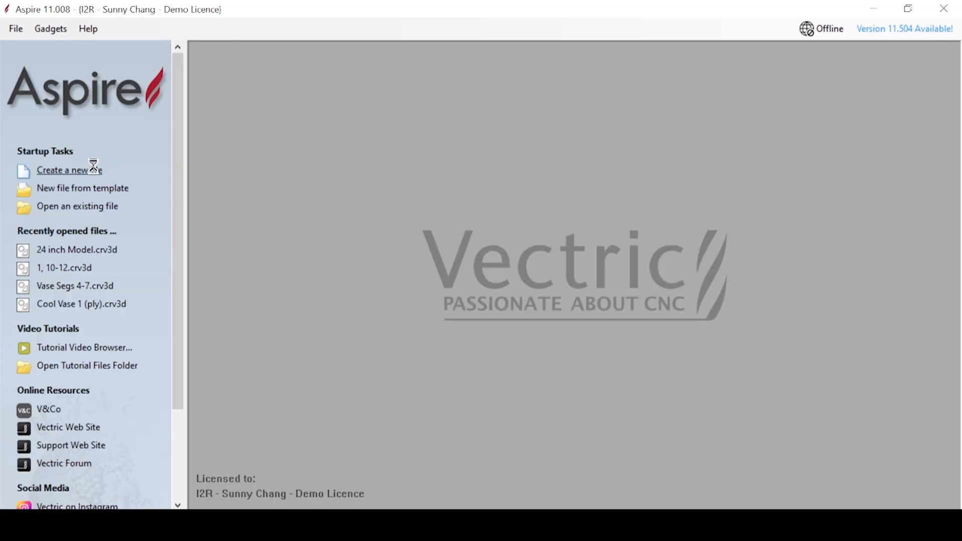
# Create a new 19.75 × 11.75 inch, 0.8-inch-deep job for the cabin sign.
pyautogui.click(63, 171)
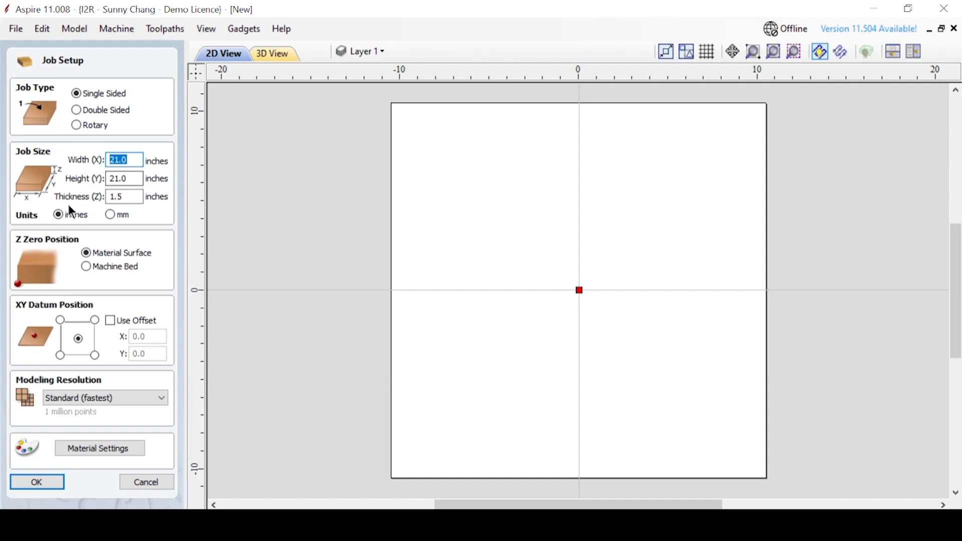
pyautogui.write('11.75')
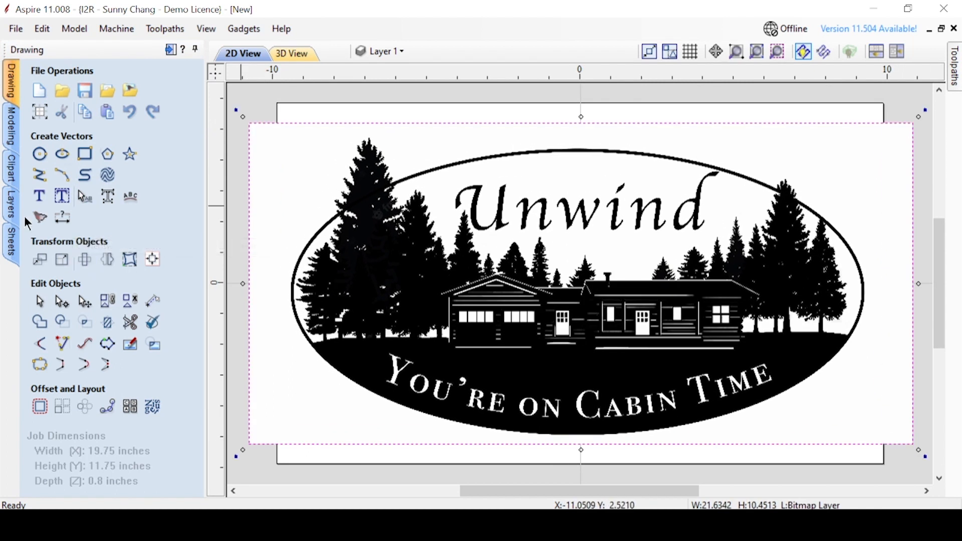
pyautogui.moveTo(39, 217)
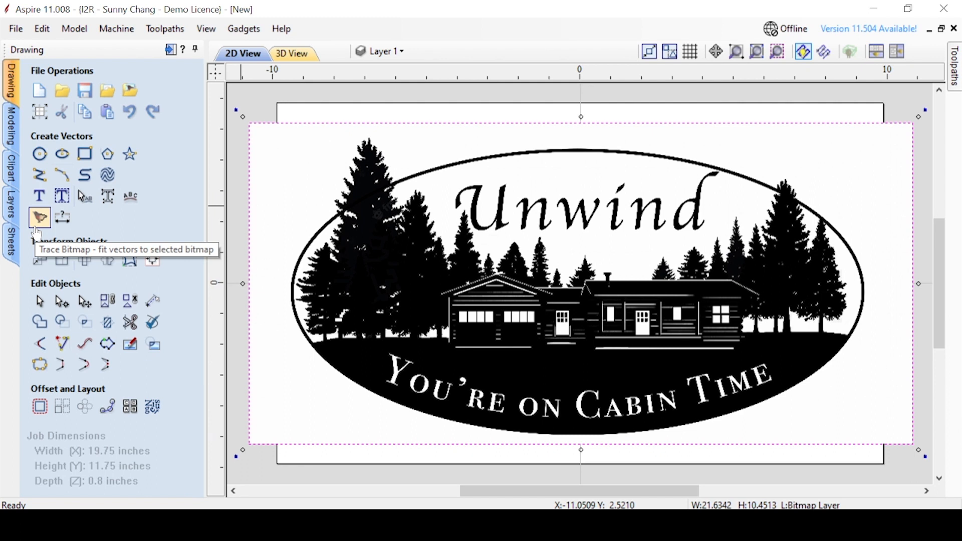
# Trace the black-and-white cabin bitmap into grouped vector outlines.
pyautogui.click(39, 217)
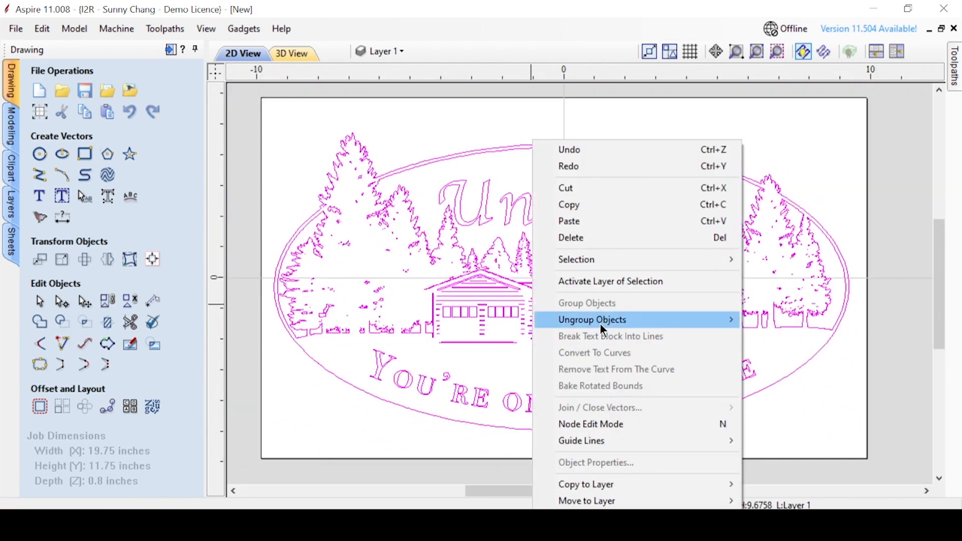
# Calculate V-Carve 1 with a 30° V-bit, 0.075 flat depth and a single 1/4-inch clearance end mill.
pyautogui.click(591, 320)
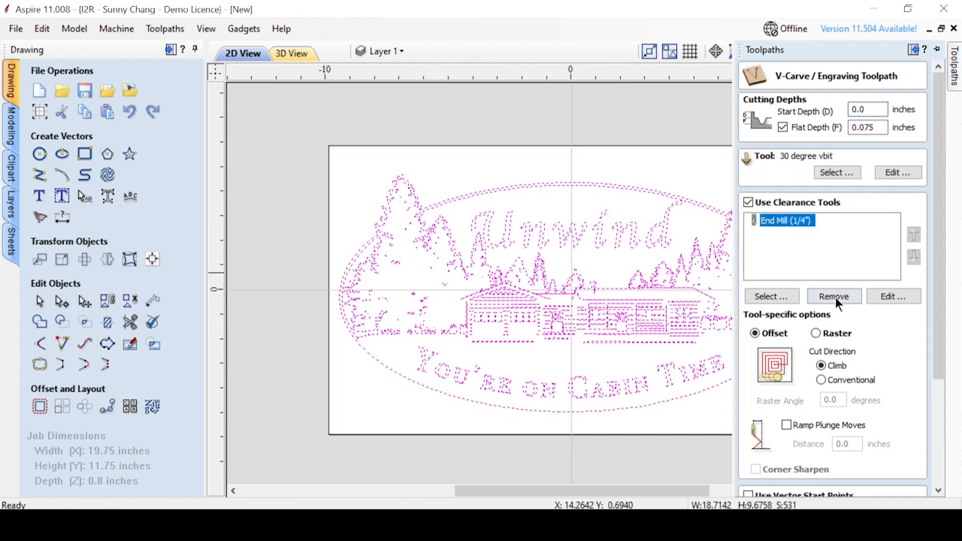
pyautogui.click(893, 296)
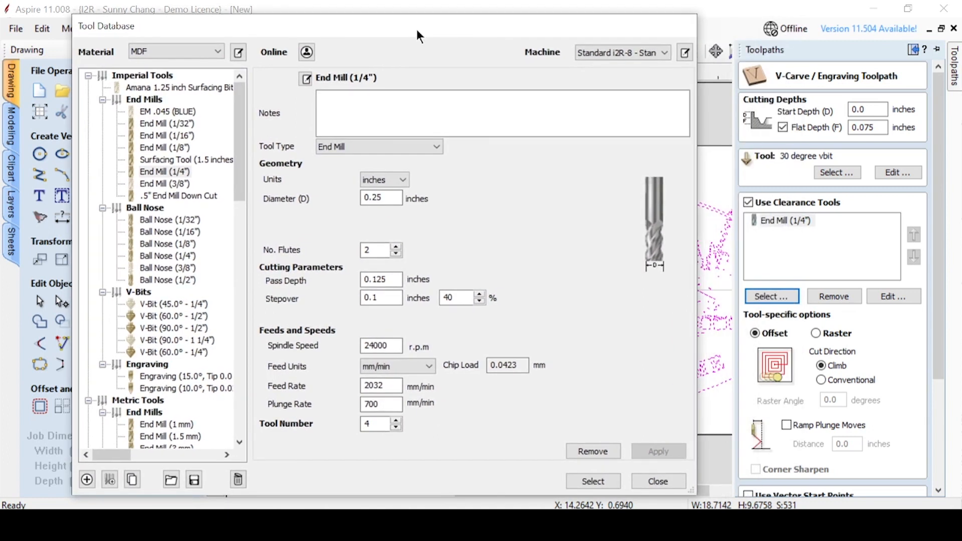
pyautogui.moveTo(520, 267)
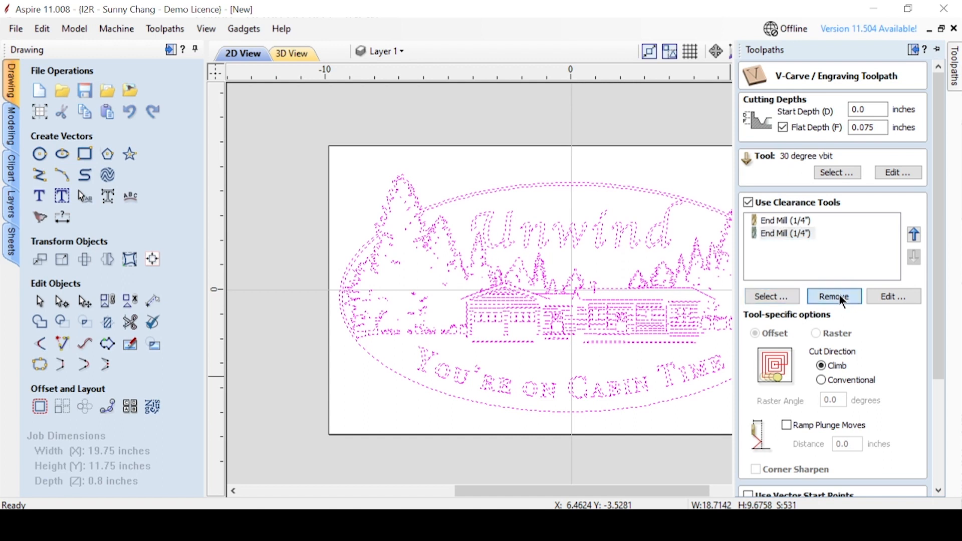
pyautogui.click(834, 297)
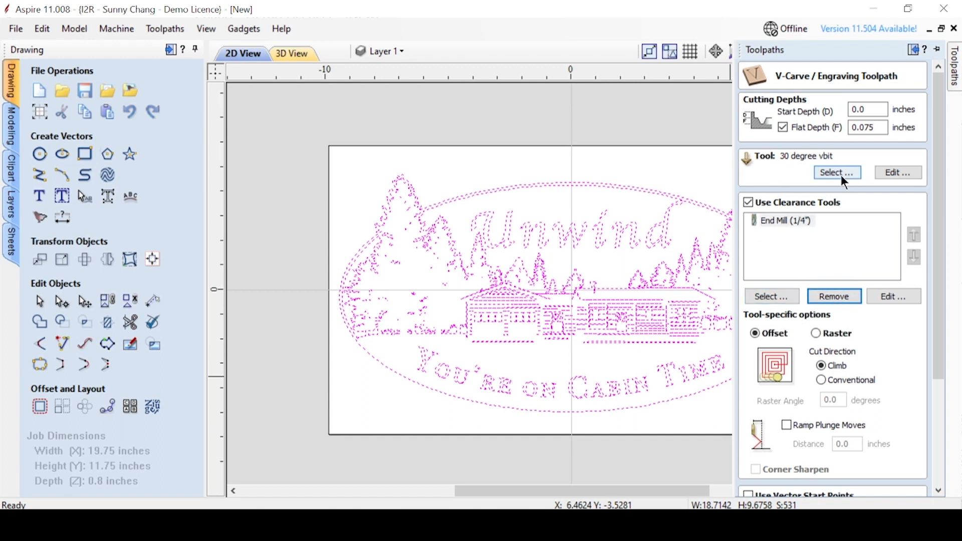
pyautogui.click(835, 172)
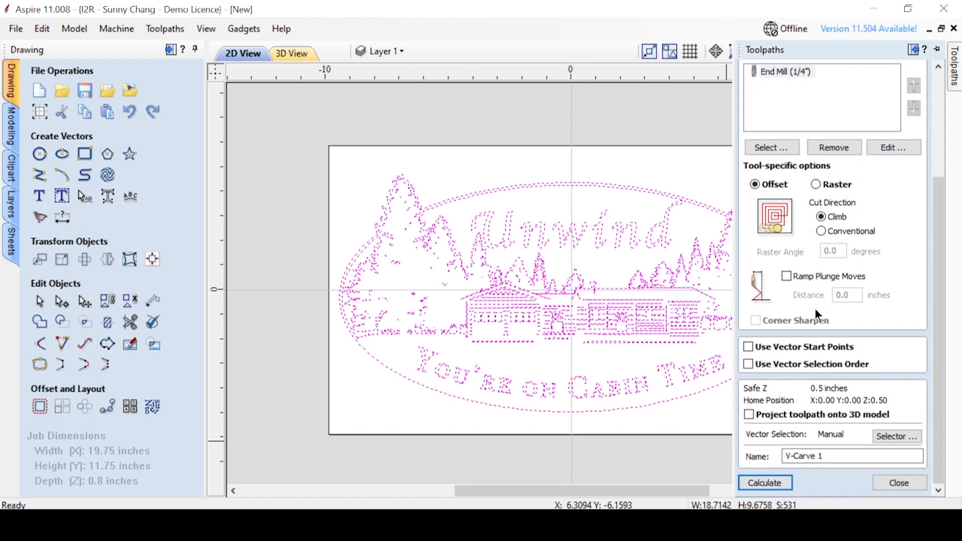
pyautogui.click(765, 483)
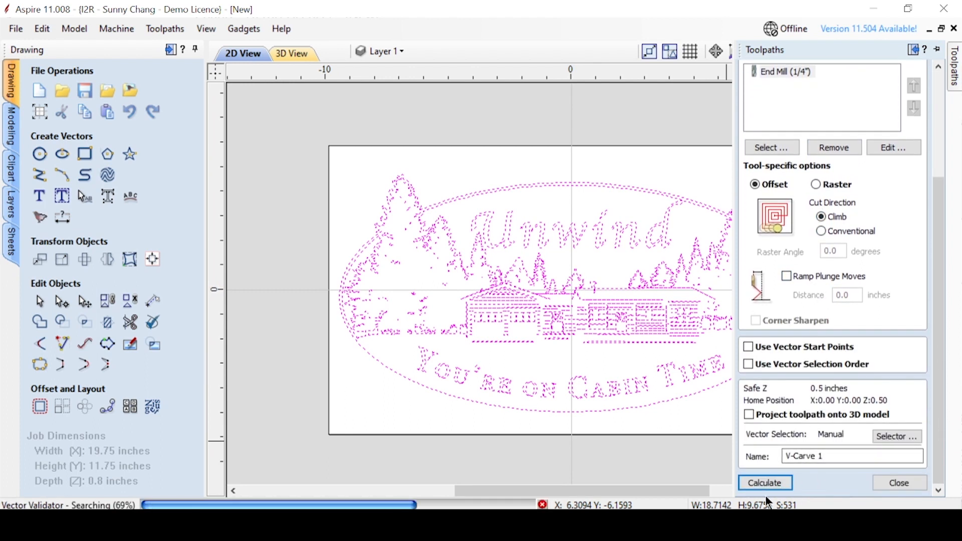
# Offset the oval and trees outline 0.25 inches outwards in the 2D view.
pyautogui.click(764, 483)
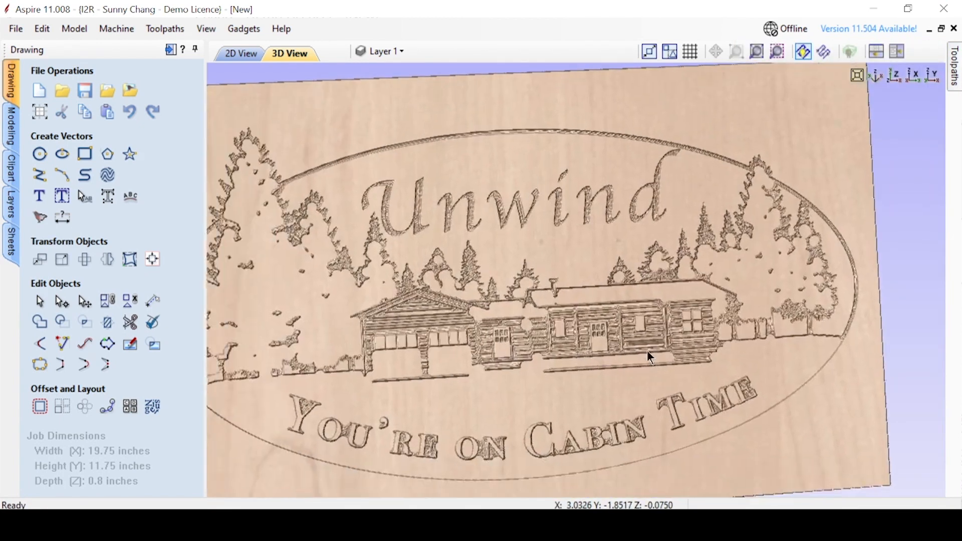
pyautogui.click(241, 53)
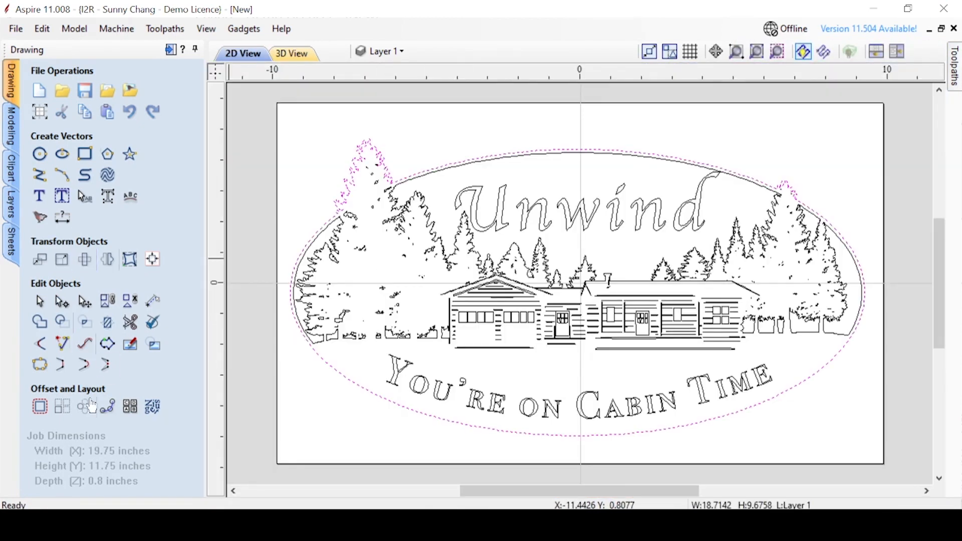
pyautogui.click(39, 406)
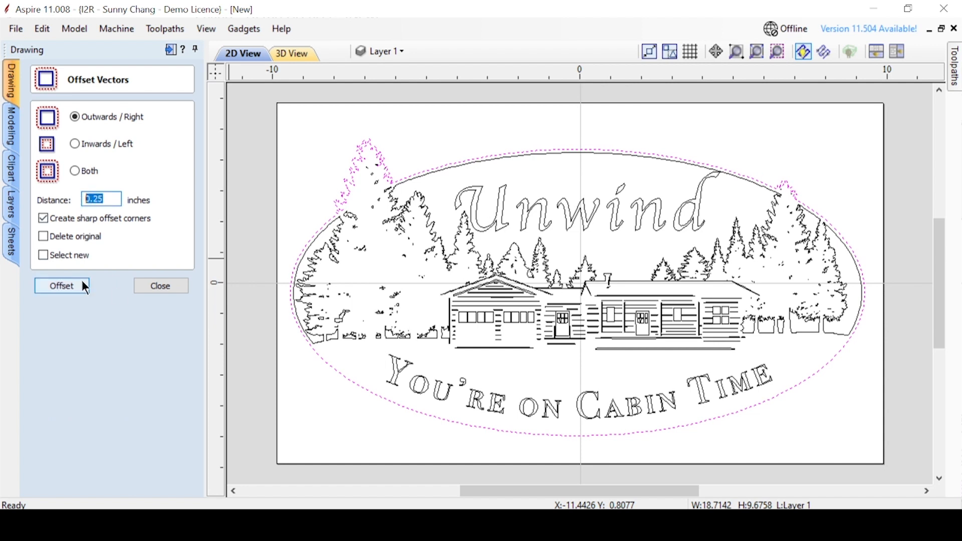
pyautogui.click(61, 285)
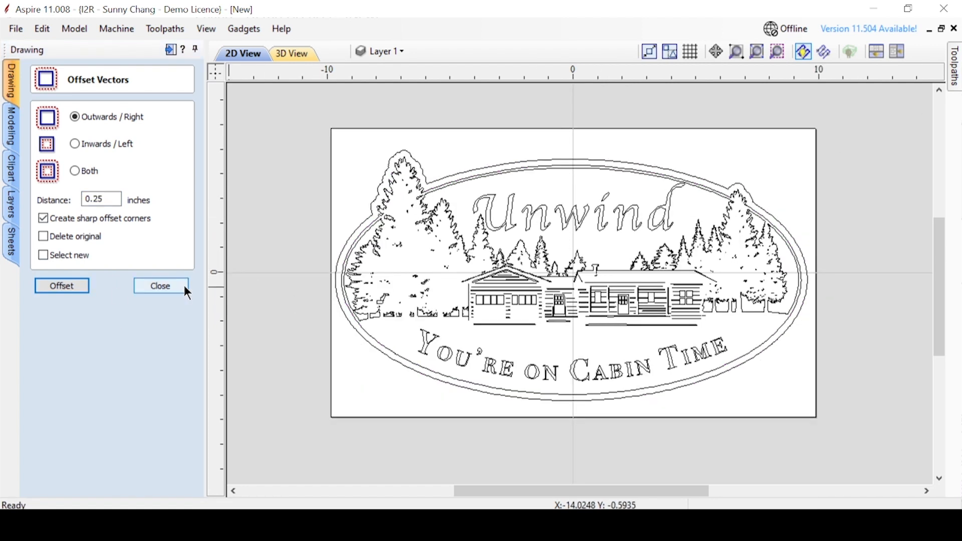
pyautogui.click(161, 285)
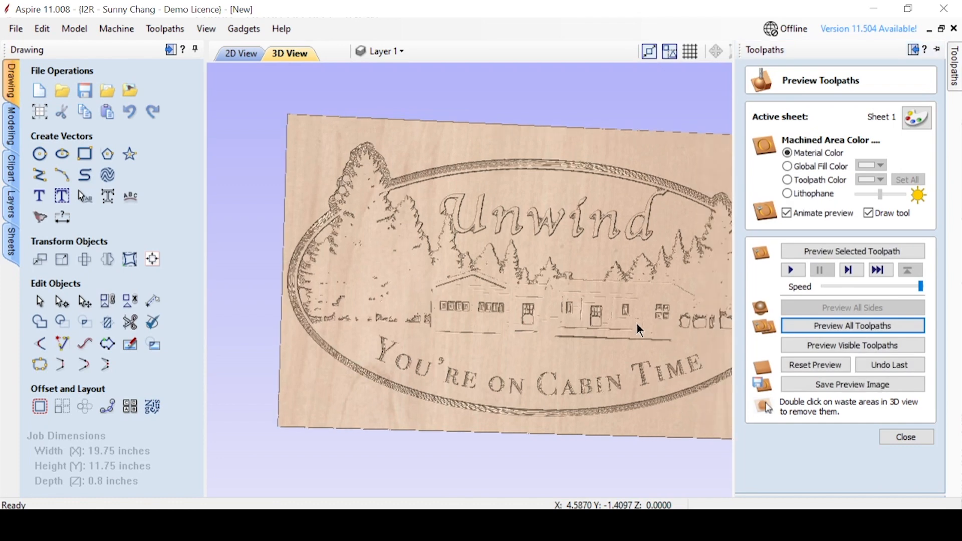
# Preview all toolpaths carved on the material in 3D.
pyautogui.click(905, 437)
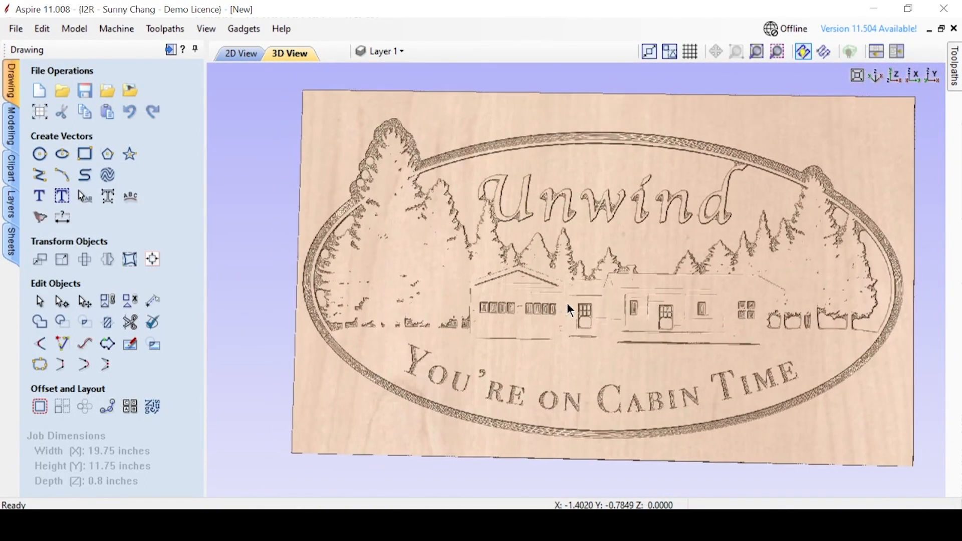
pyautogui.click(241, 53)
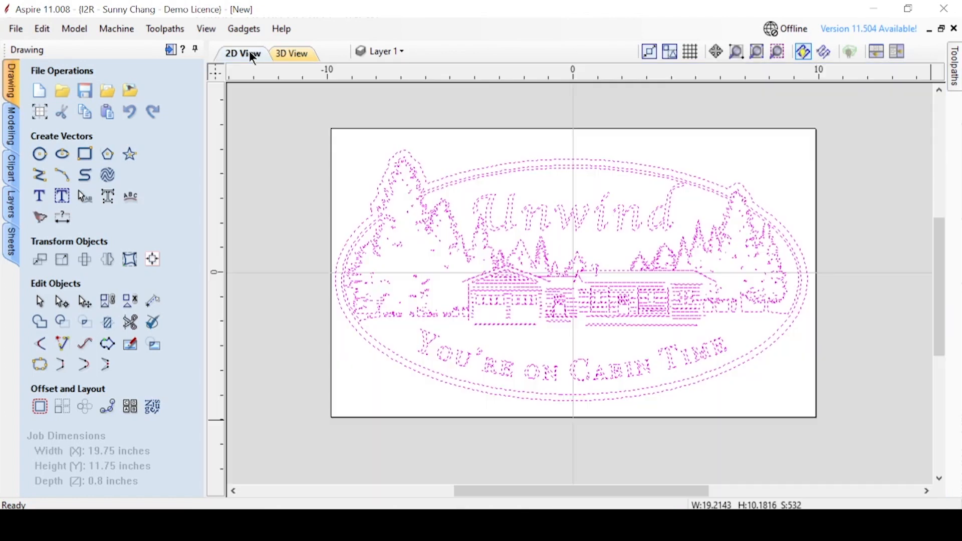
# Add a new Lines layer and select the cabin's thin siding lines for profiling.
pyautogui.click(380, 51)
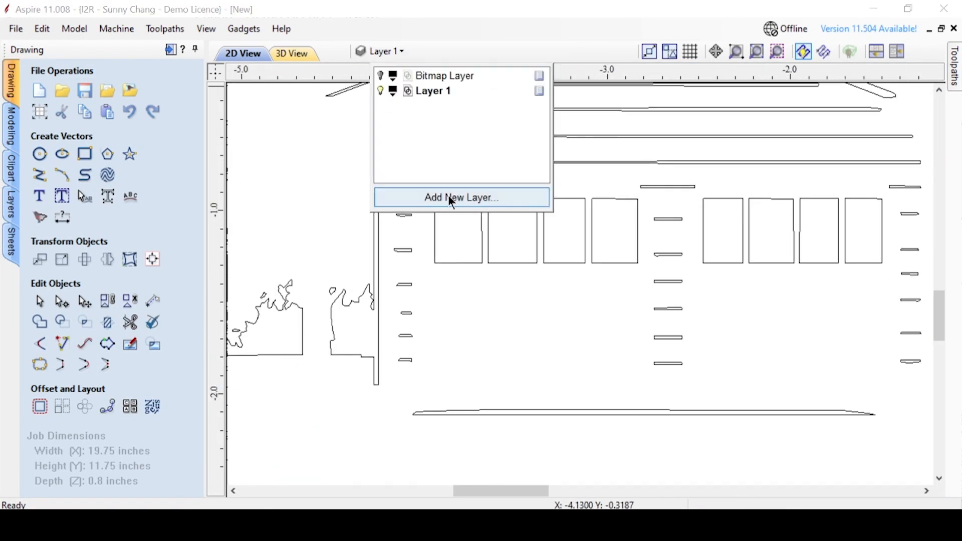
pyautogui.click(461, 197)
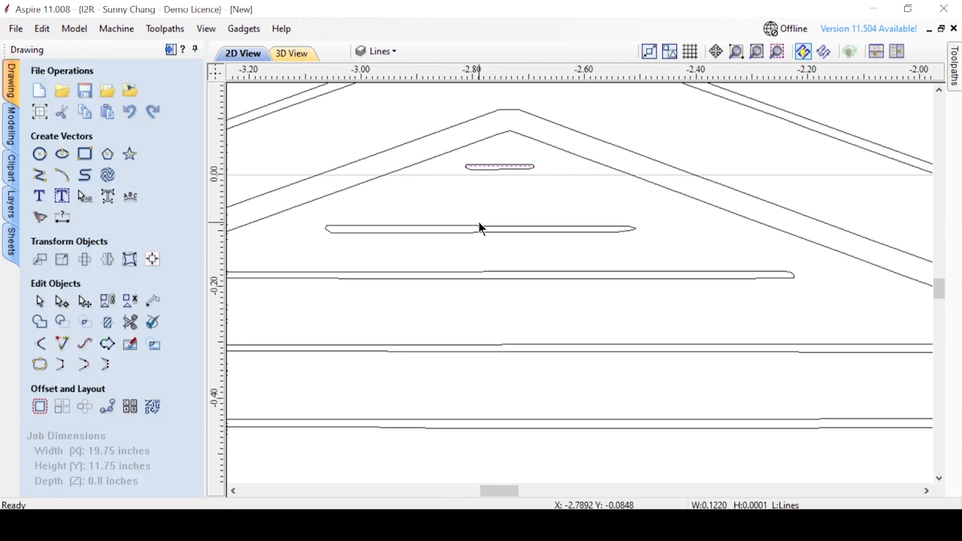
pyautogui.click(61, 174)
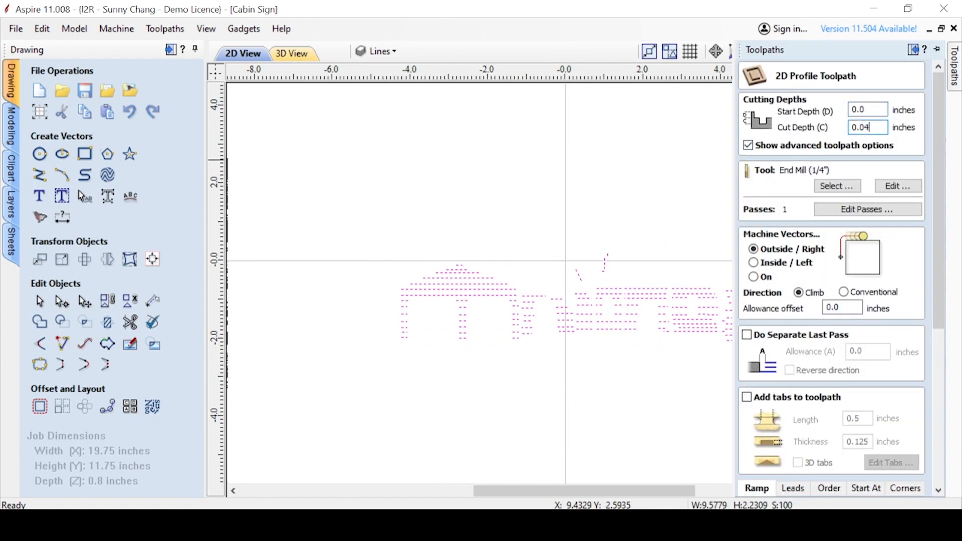
# Calculate the 0.04-inch siding profile with the quarter-inch end mill.
pyautogui.click(753, 261)
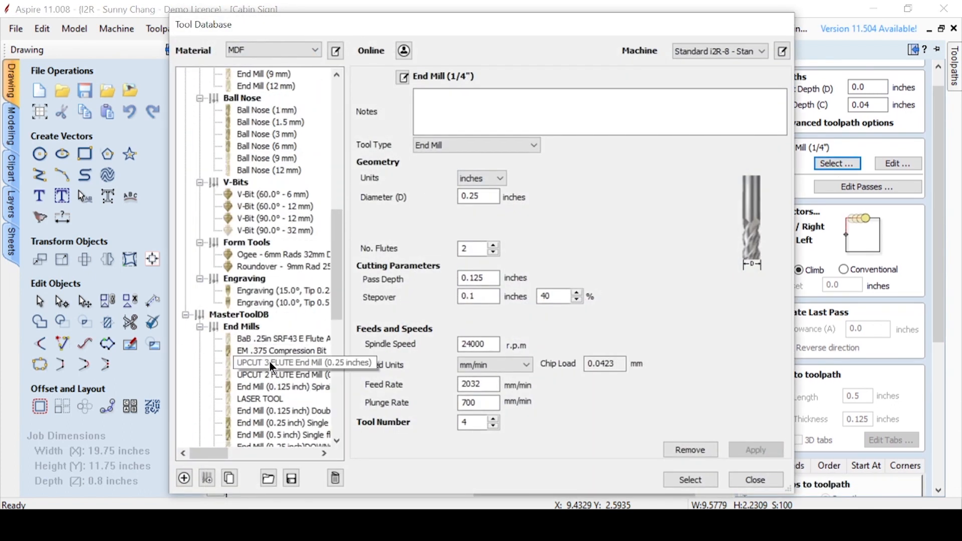
pyautogui.click(263, 373)
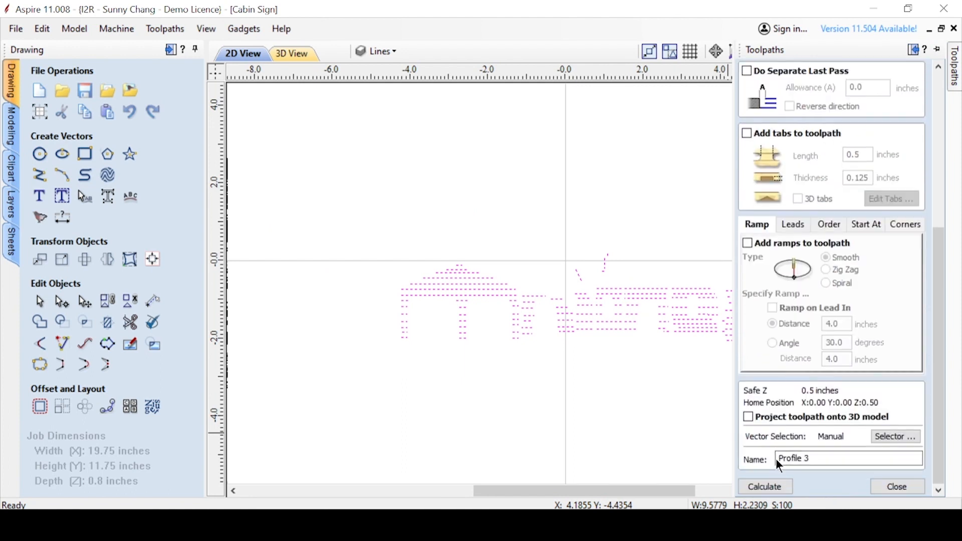
pyautogui.click(765, 486)
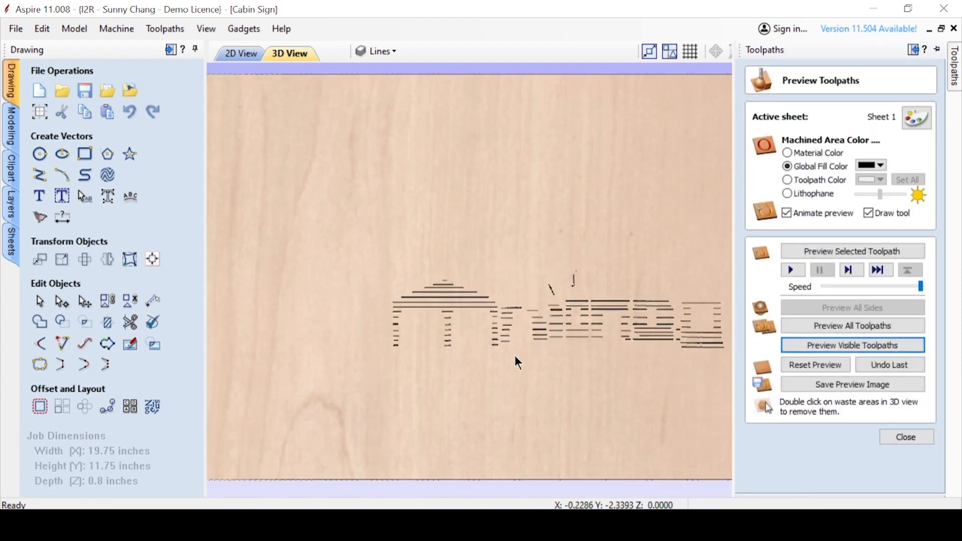
# Calculate a 0.06-inch-deep 30° V-bit profile on the roof and post lines.
pyautogui.click(241, 54)
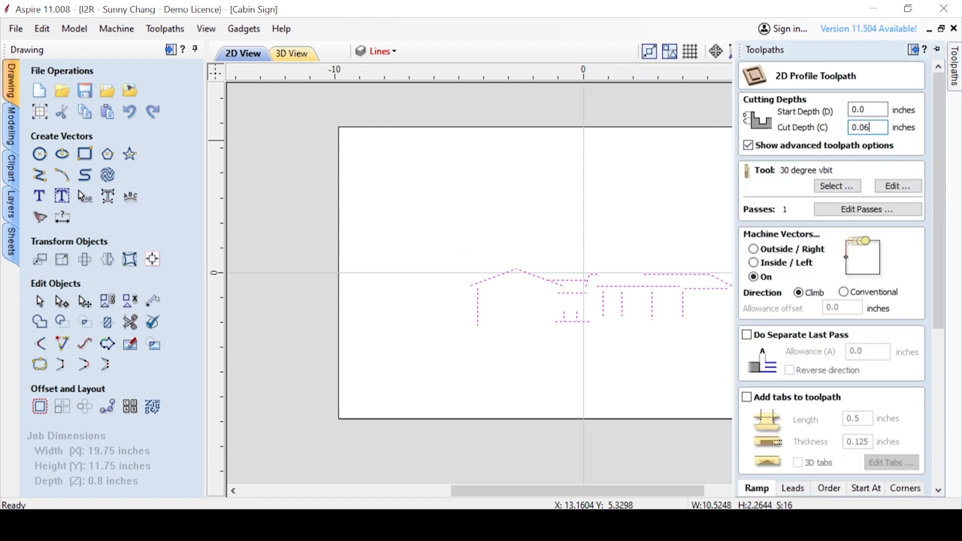
pyautogui.scroll(-3)
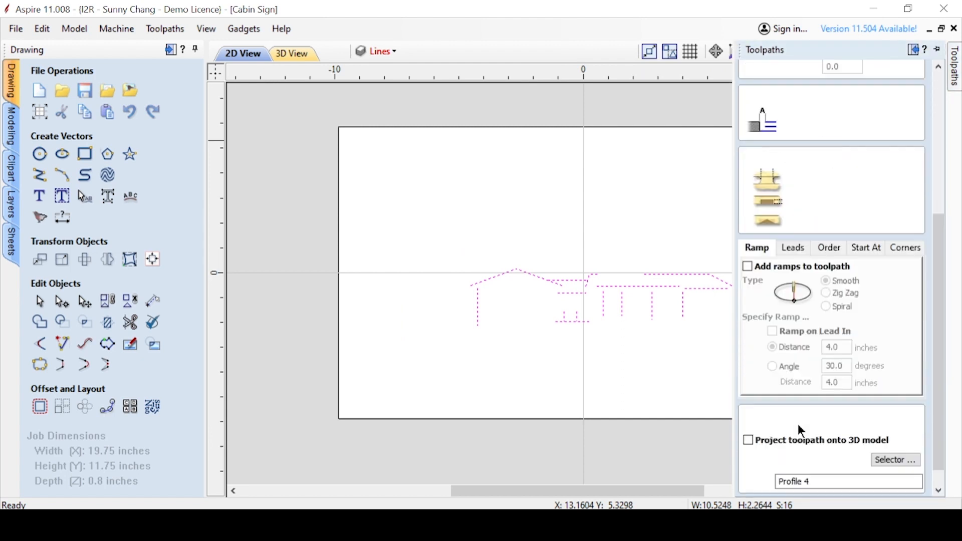
pyautogui.click(289, 53)
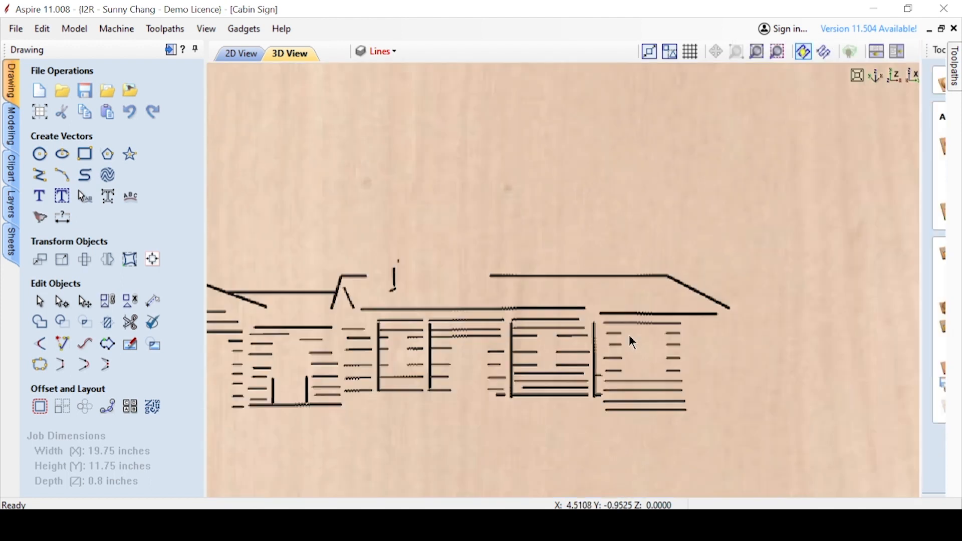
# Calculate 'EM .25 - Cut Out Profile 3' cutting outside the outer outline in 7 passes.
pyautogui.click(239, 52)
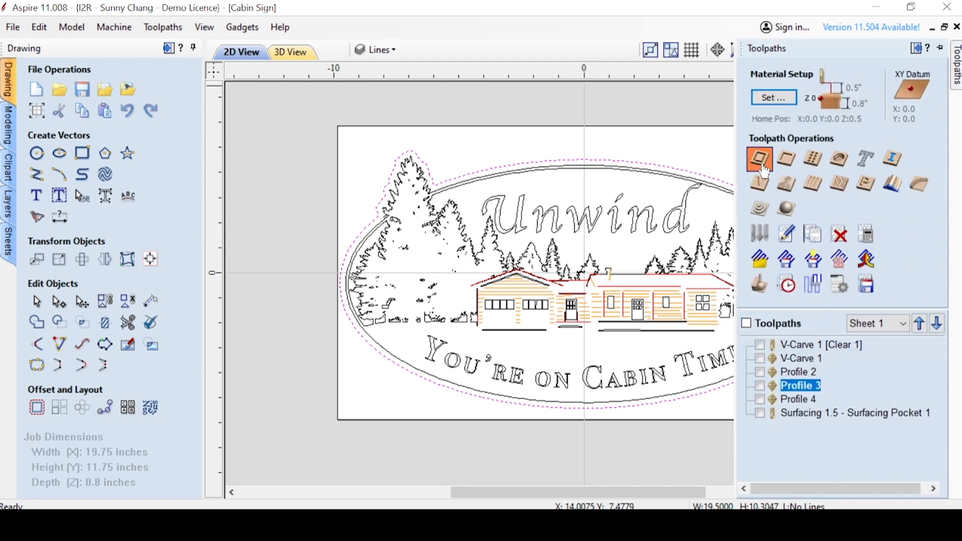
pyautogui.click(759, 159)
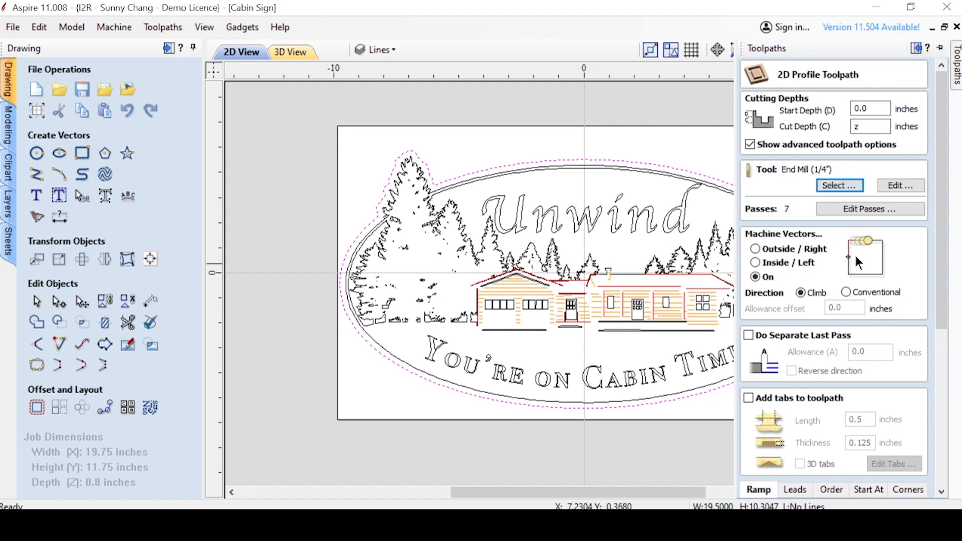
pyautogui.click(755, 242)
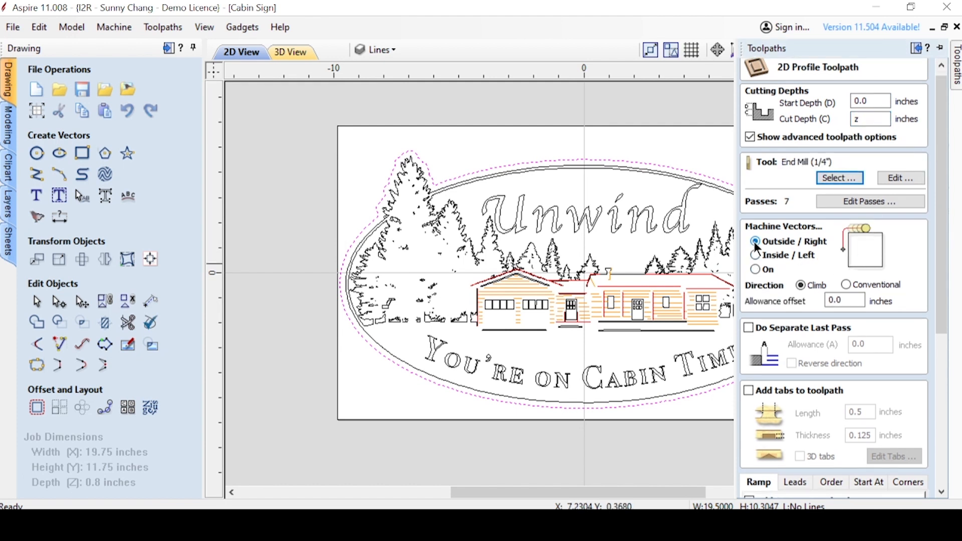
pyautogui.scroll(-3)
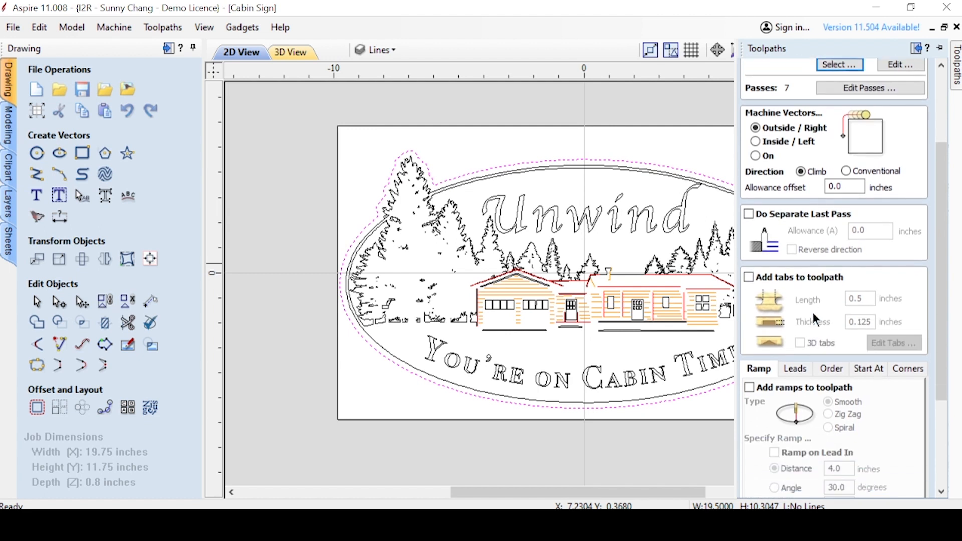
pyautogui.click(749, 276)
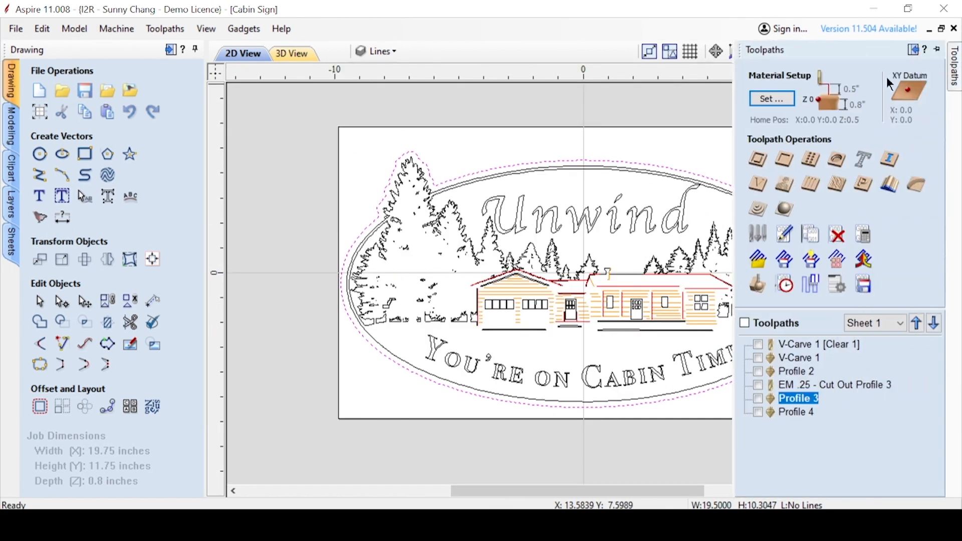
pyautogui.moveTo(784, 159)
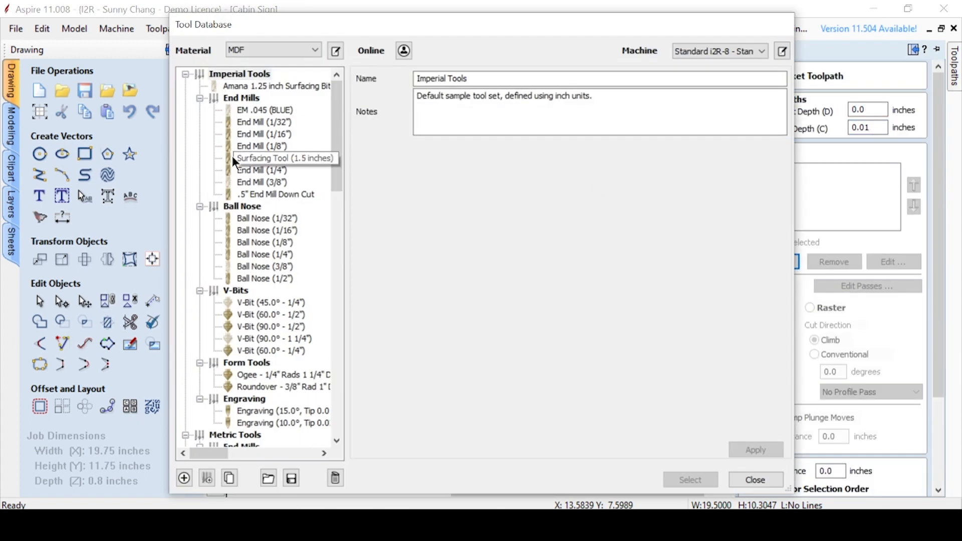
# Calculate Surfacing Pocket 1 with the 1.5-inch surfacing tool and ramped plunge moves.
pyautogui.click(284, 158)
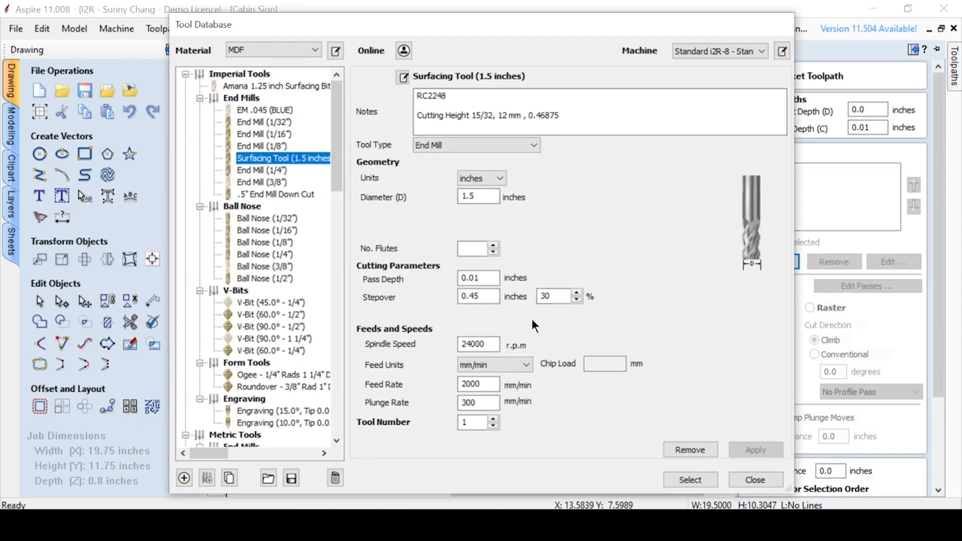
pyautogui.click(754, 479)
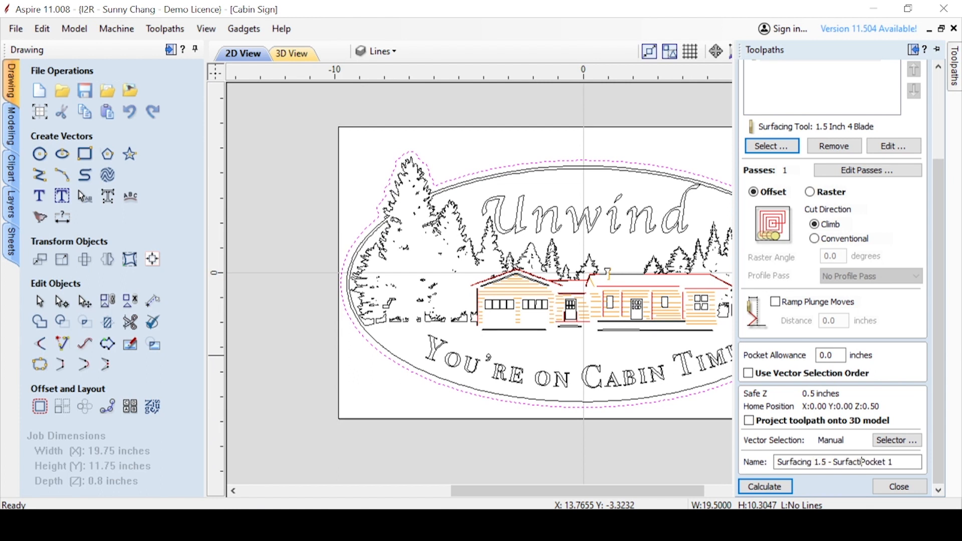
pyautogui.click(774, 302)
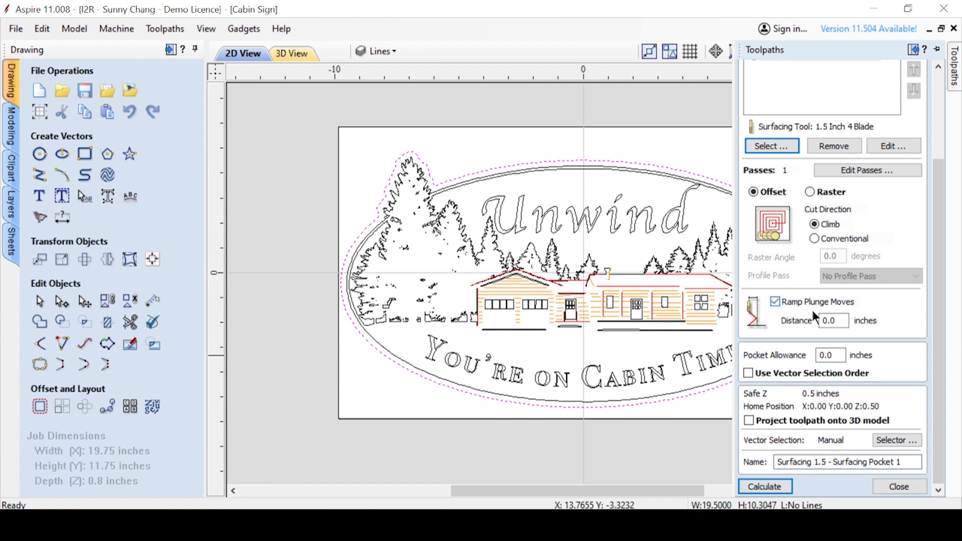
pyautogui.click(764, 486)
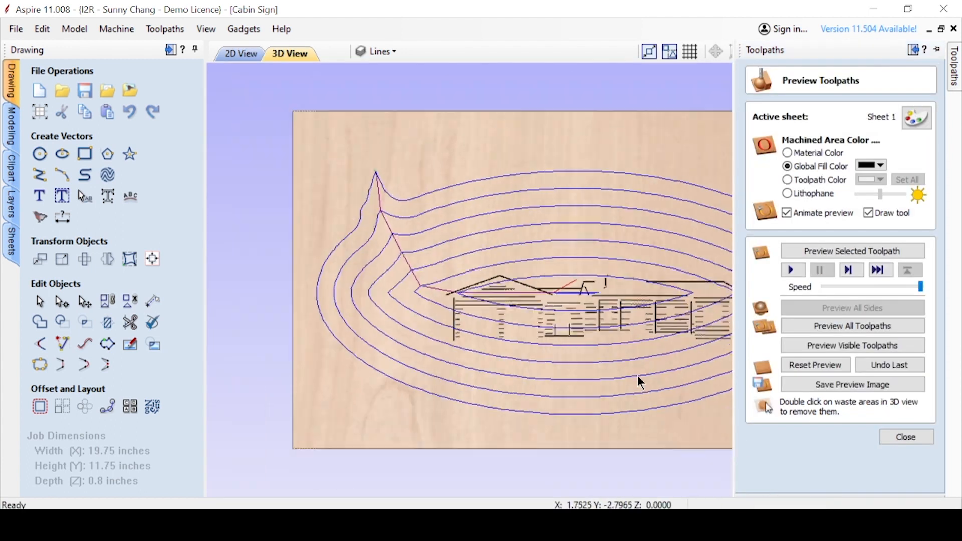